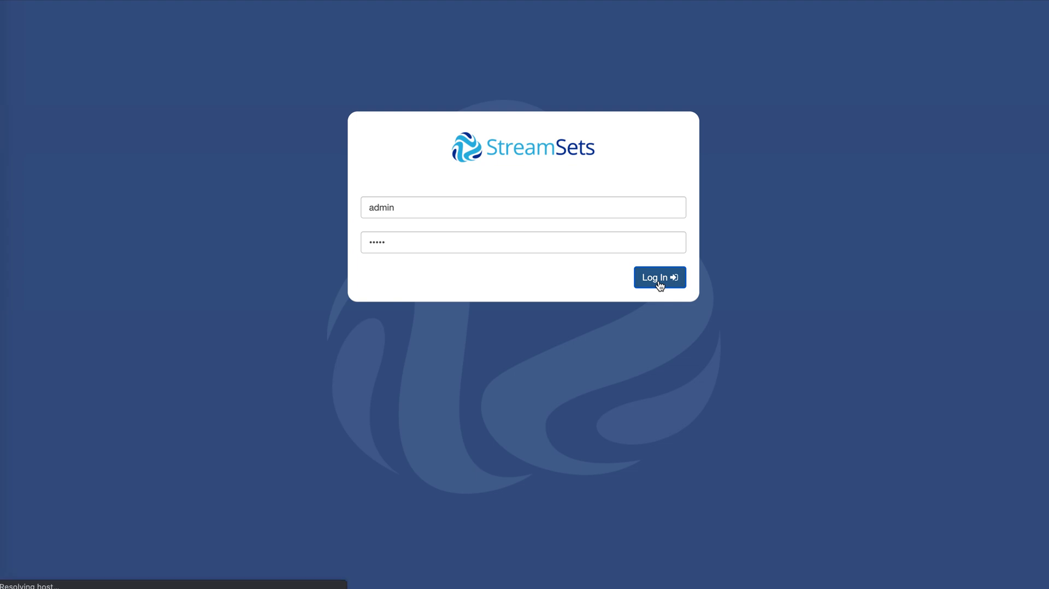
Step: Log in to Data Collector with the entered admin credentials
{"action": "left_click", "coordinate": [659, 277]}
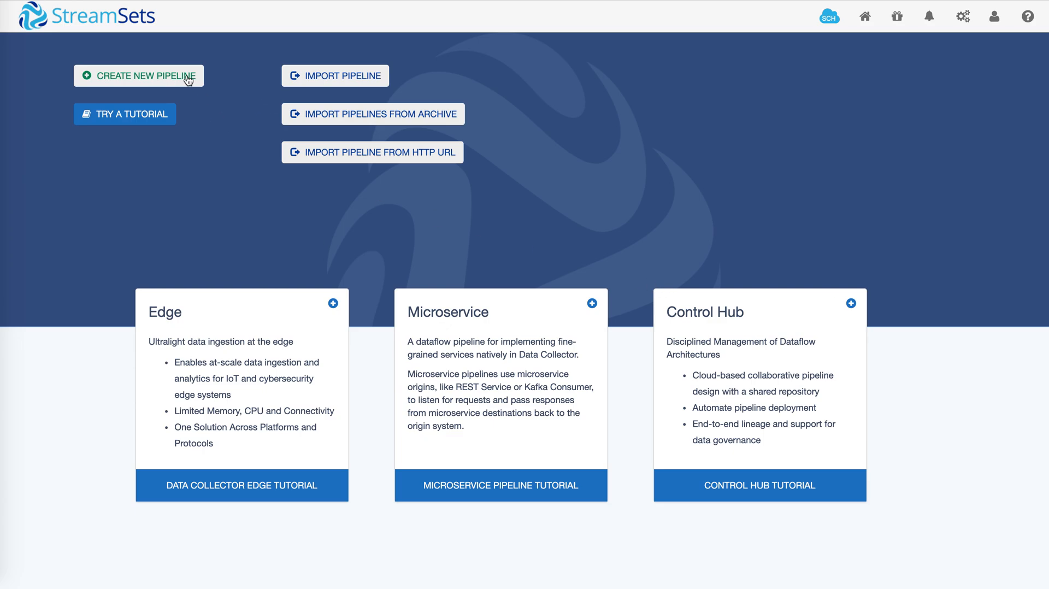
Step: Create and save a new pipeline titled 'My First Pipeline'
{"action": "left_click", "coordinate": [138, 75]}
{"action": "type", "text": "My First Pipeline"}
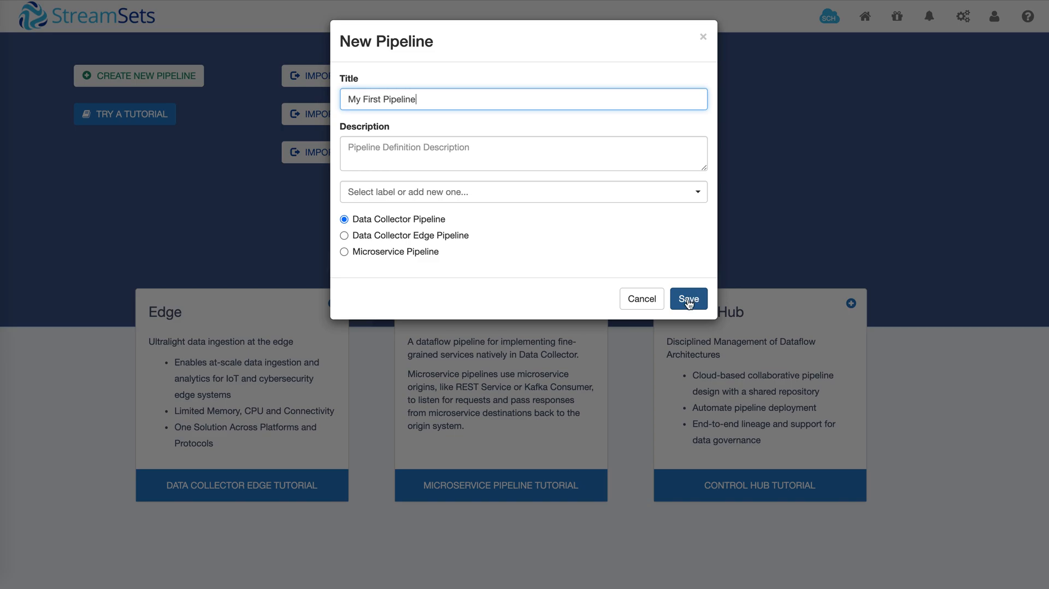
{"action": "left_click", "coordinate": [689, 298]}
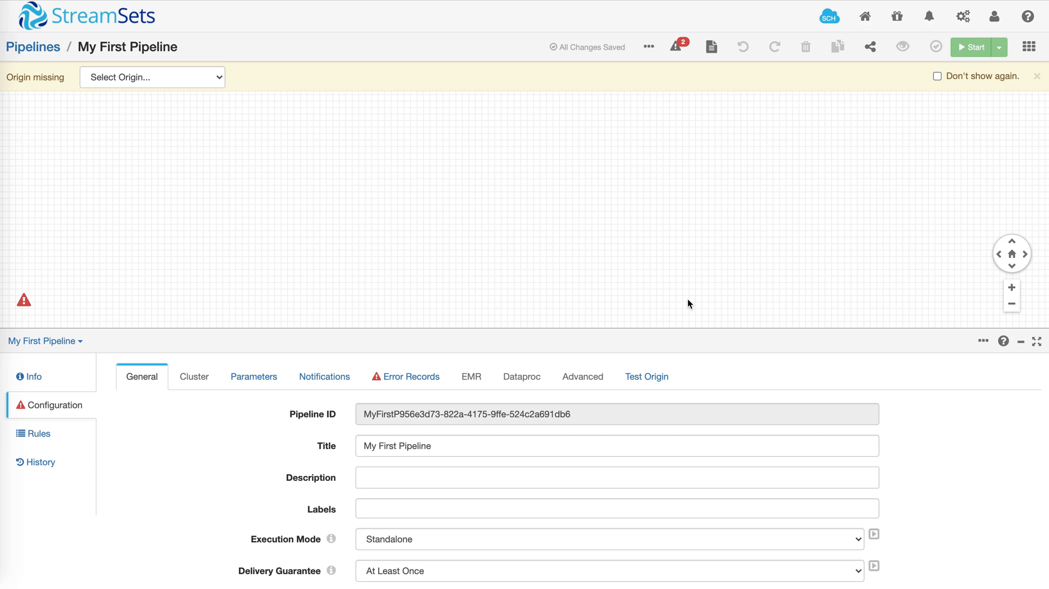
Step: Choose HTTP Client from the origin list
{"action": "left_click", "coordinate": [152, 77]}
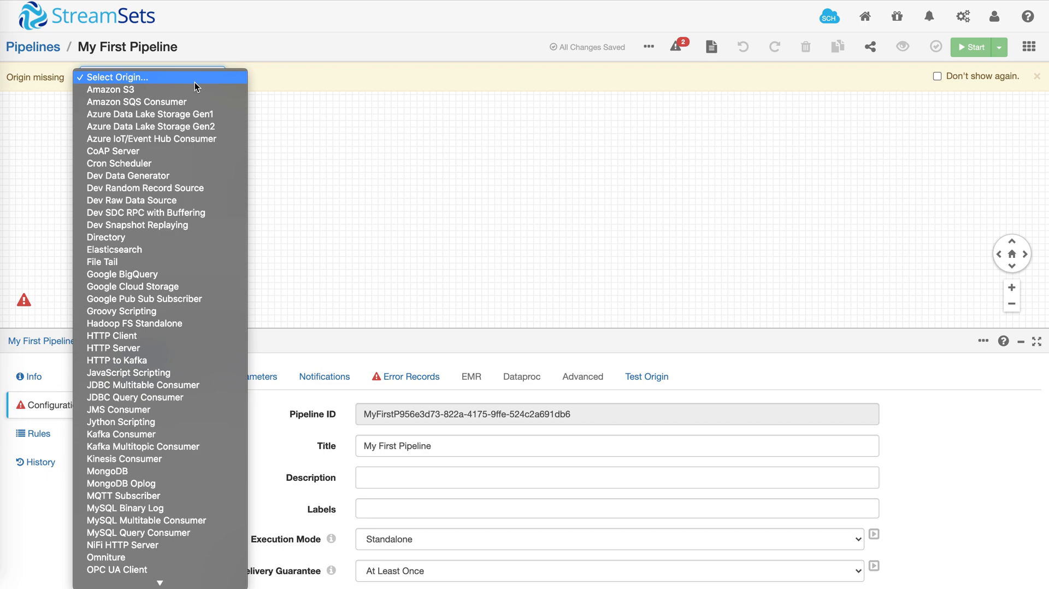
{"action": "mouse_move", "coordinate": [111, 335]}
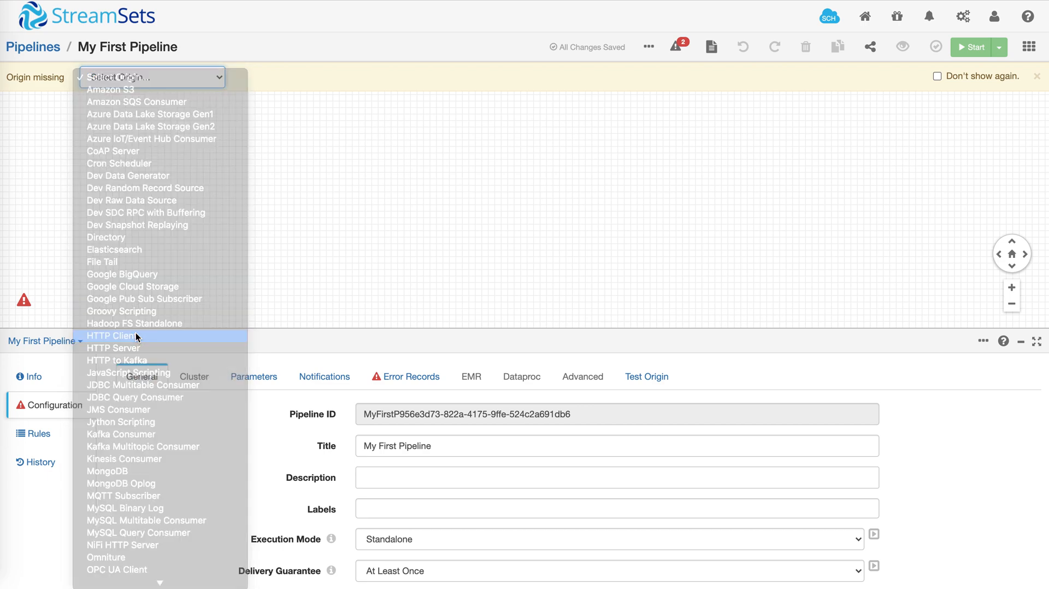
{"action": "left_click", "coordinate": [113, 335]}
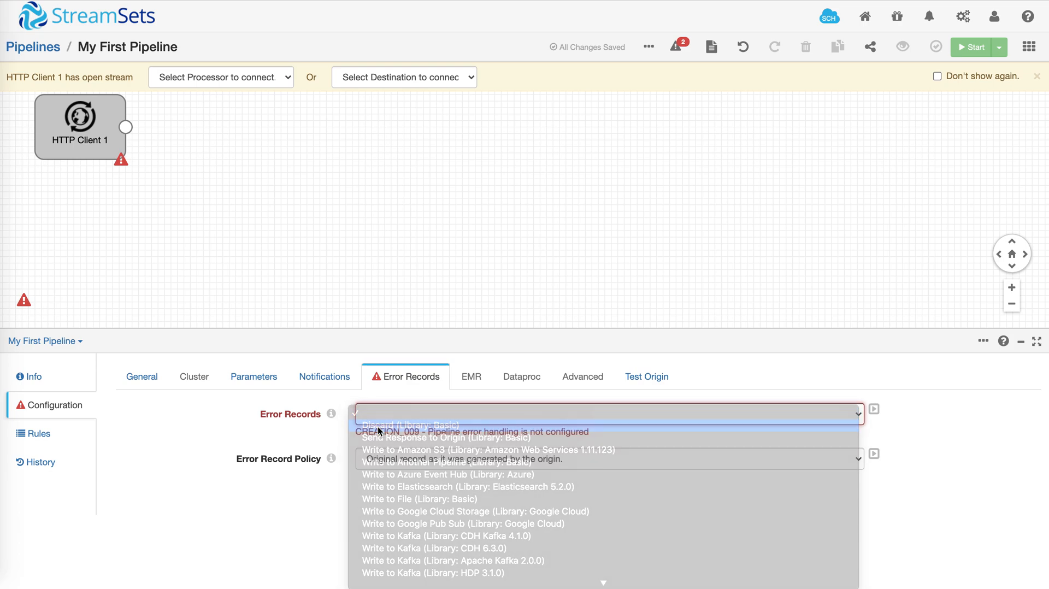
Step: Set Error Records to Discard
{"action": "left_click", "coordinate": [411, 425]}
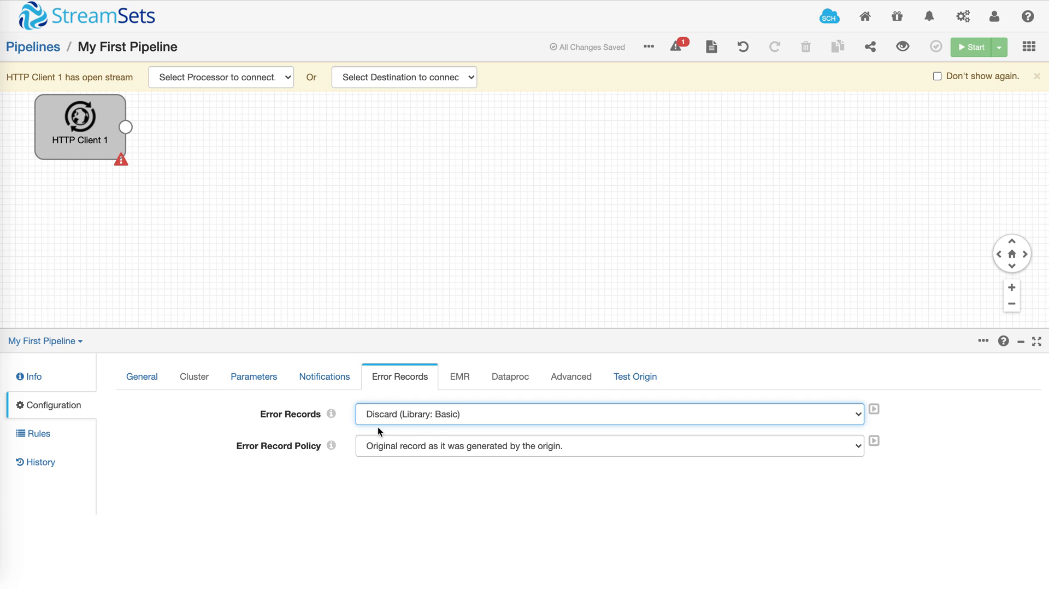
Step: Connect Field Pivoter 1 after HTTP Client, then Field Flattener 1 after it
{"action": "left_click", "coordinate": [221, 76]}
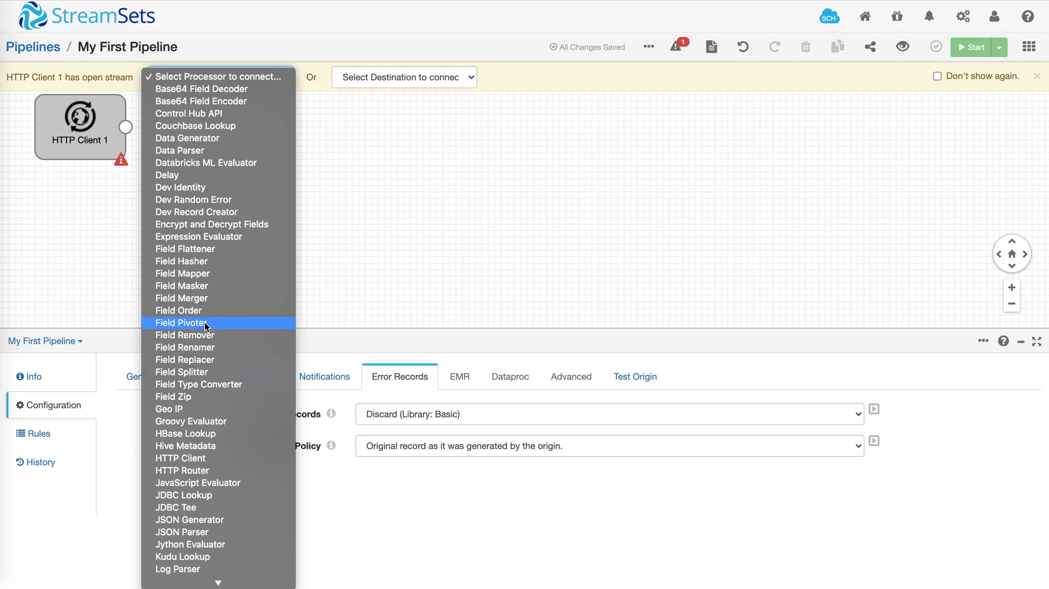
{"action": "left_click", "coordinate": [181, 323]}
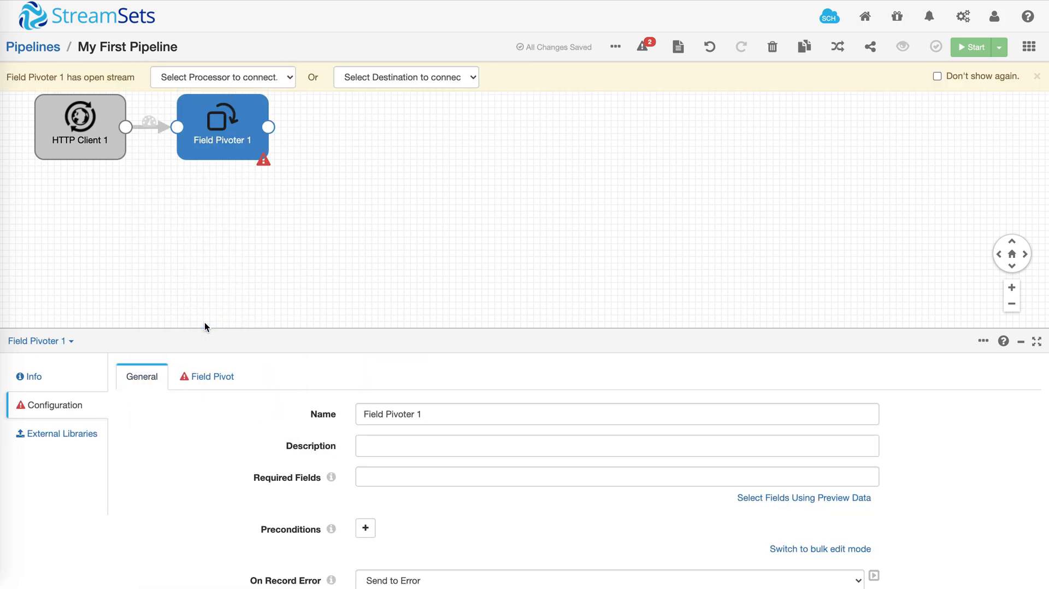
{"action": "left_click", "coordinate": [223, 77]}
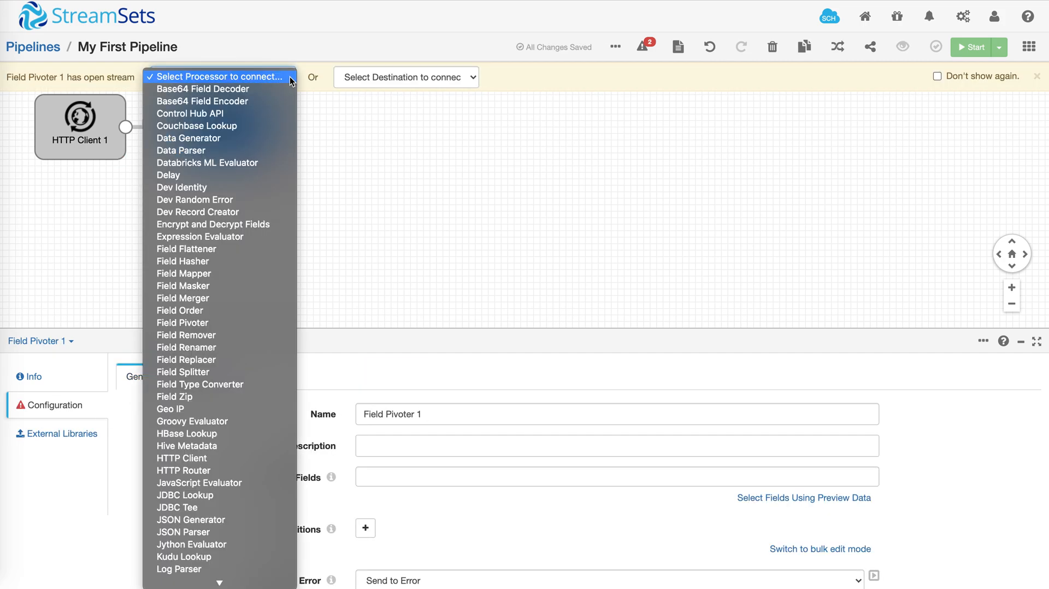
{"action": "mouse_move", "coordinate": [186, 249]}
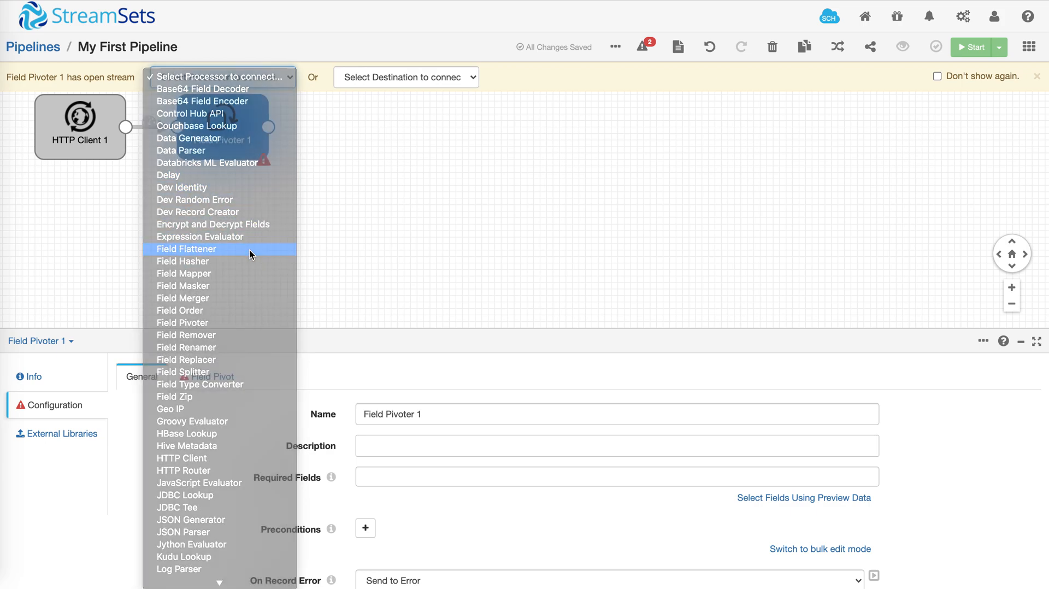
{"action": "left_click", "coordinate": [186, 248]}
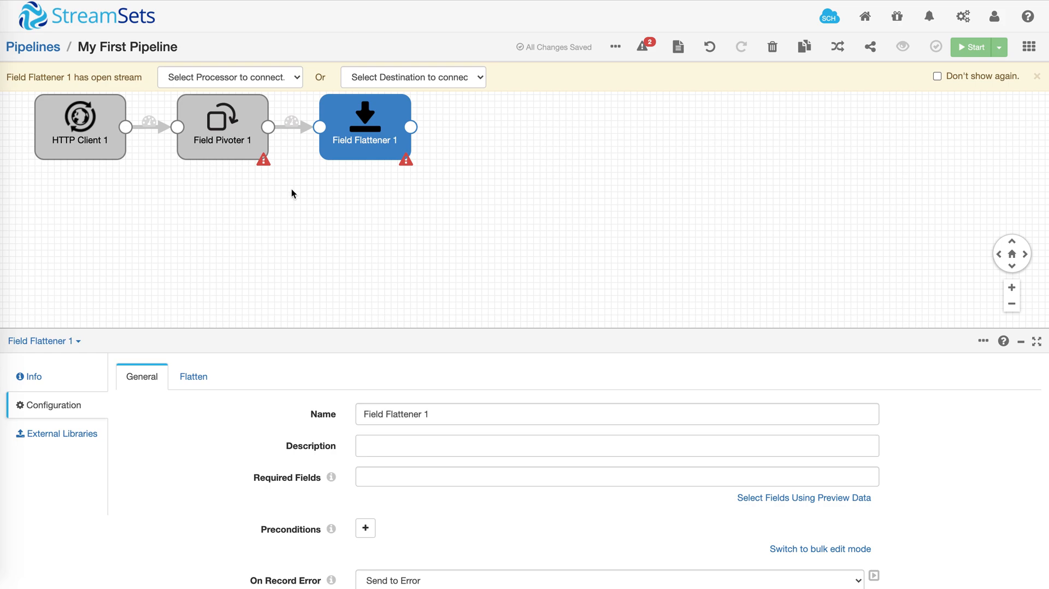
Step: Choose Kafka Producer from the destination list after Field Flattener 1
{"action": "left_click", "coordinate": [412, 76]}
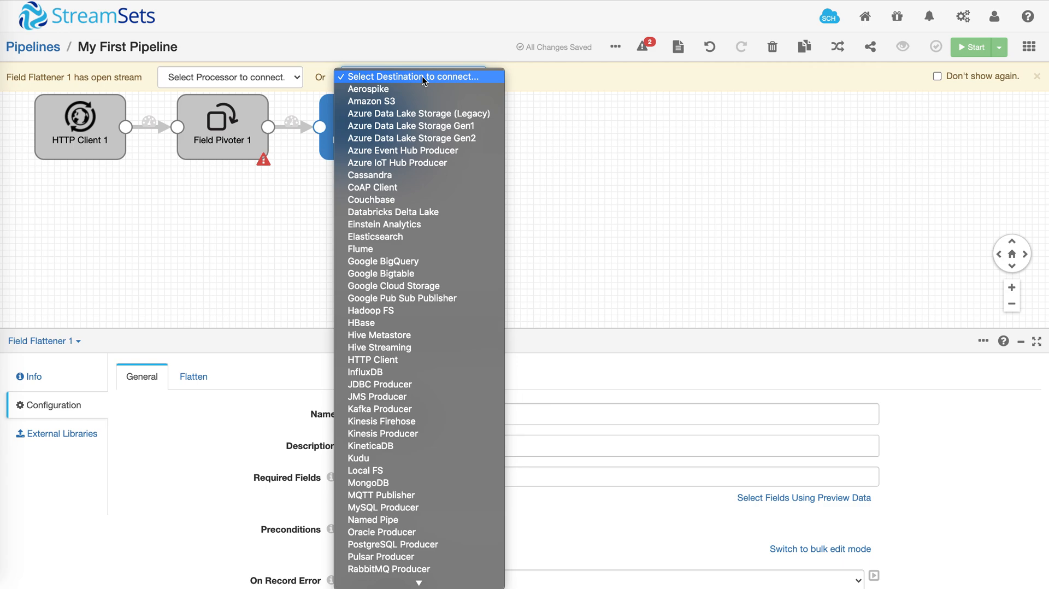
{"action": "mouse_move", "coordinate": [397, 396]}
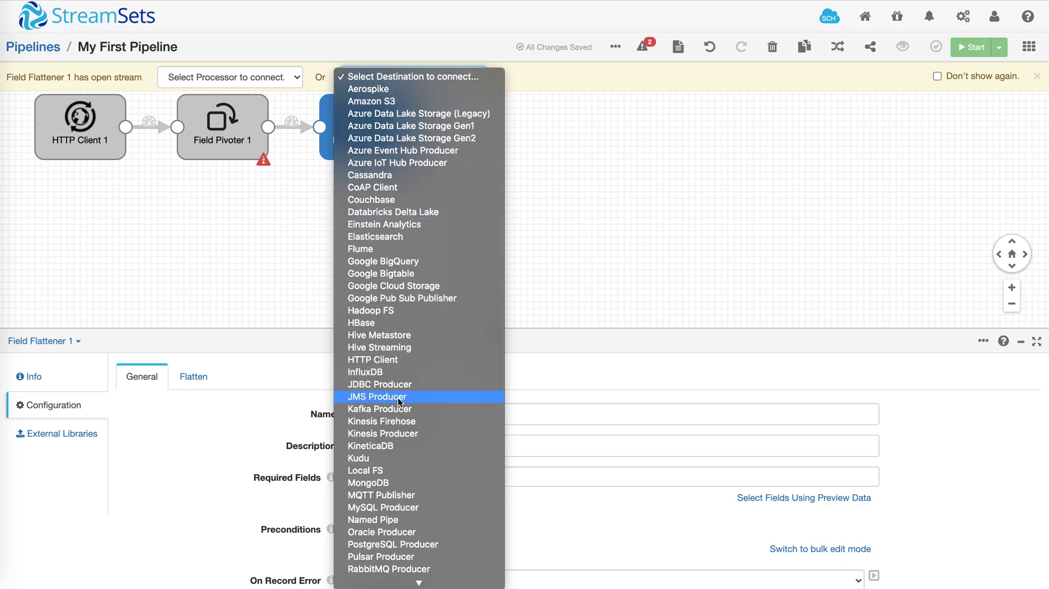
{"action": "left_click", "coordinate": [379, 409]}
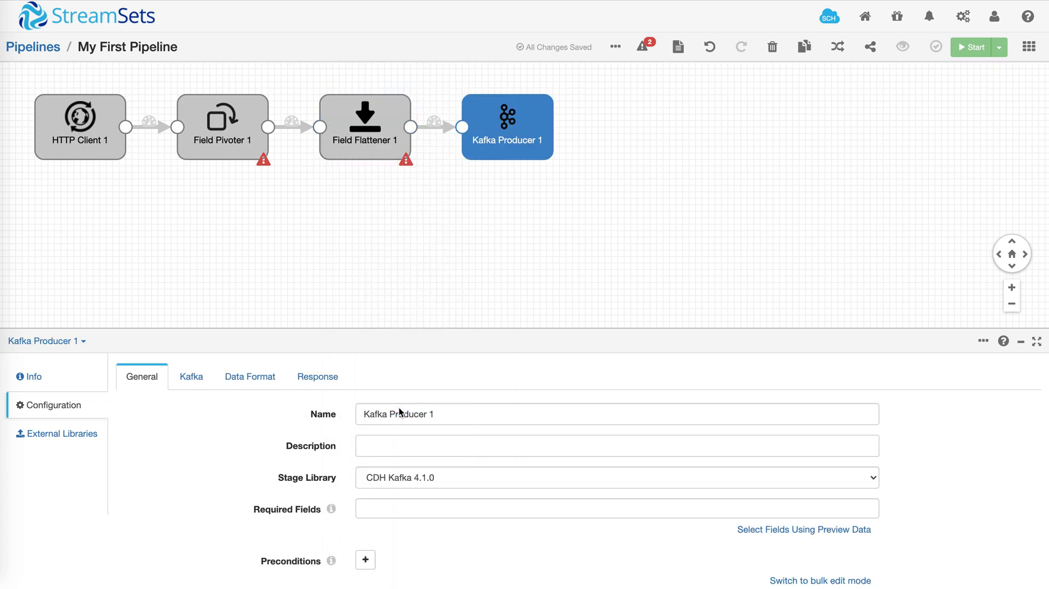